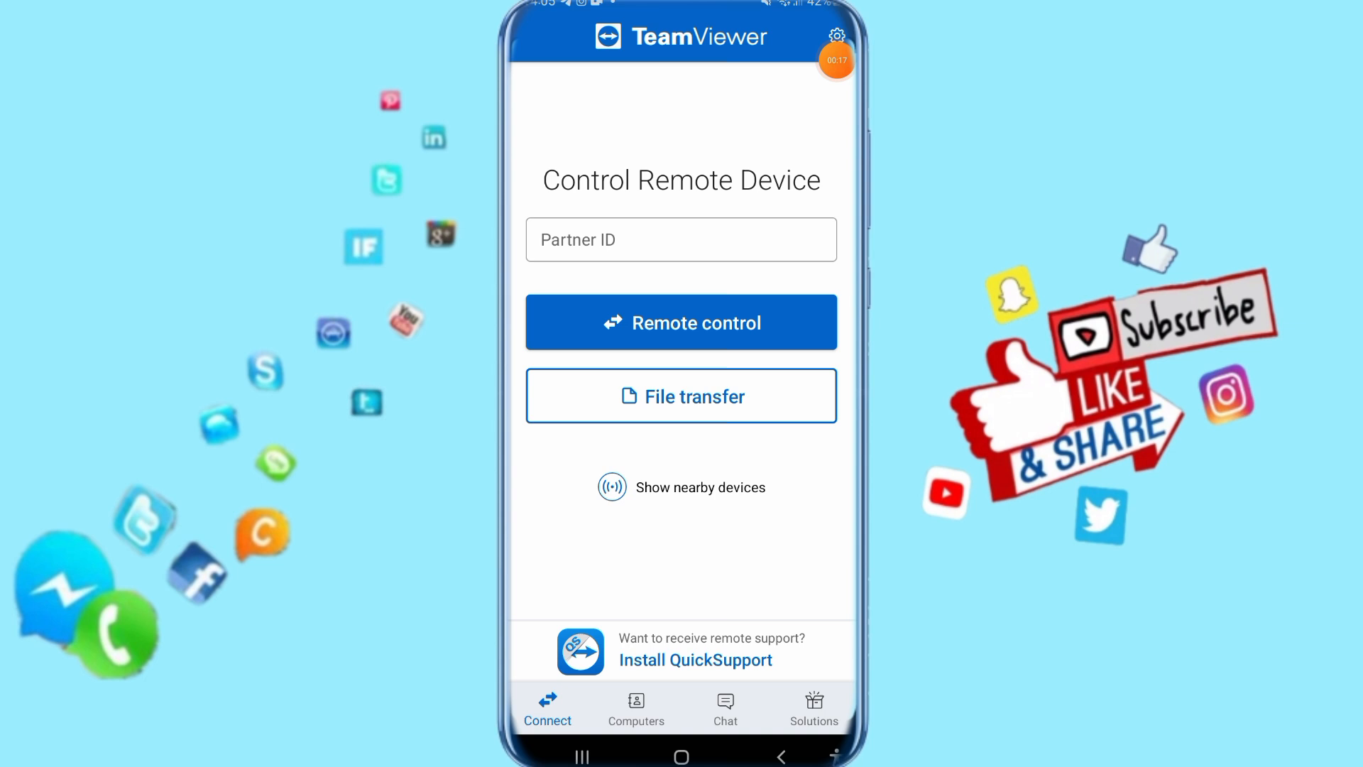
Reach the Advanced settings and switch on 'Use UDP for best performance'.
click(834, 36)
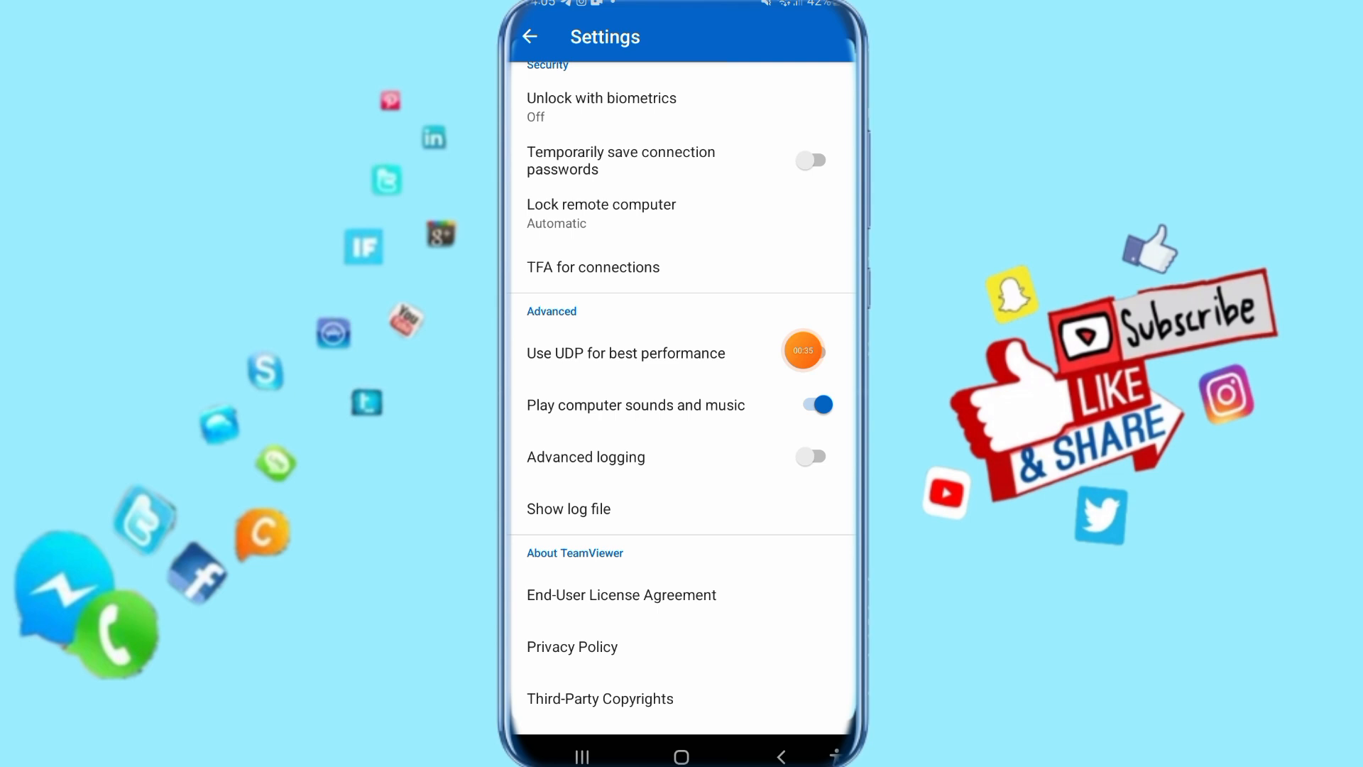
click(811, 352)
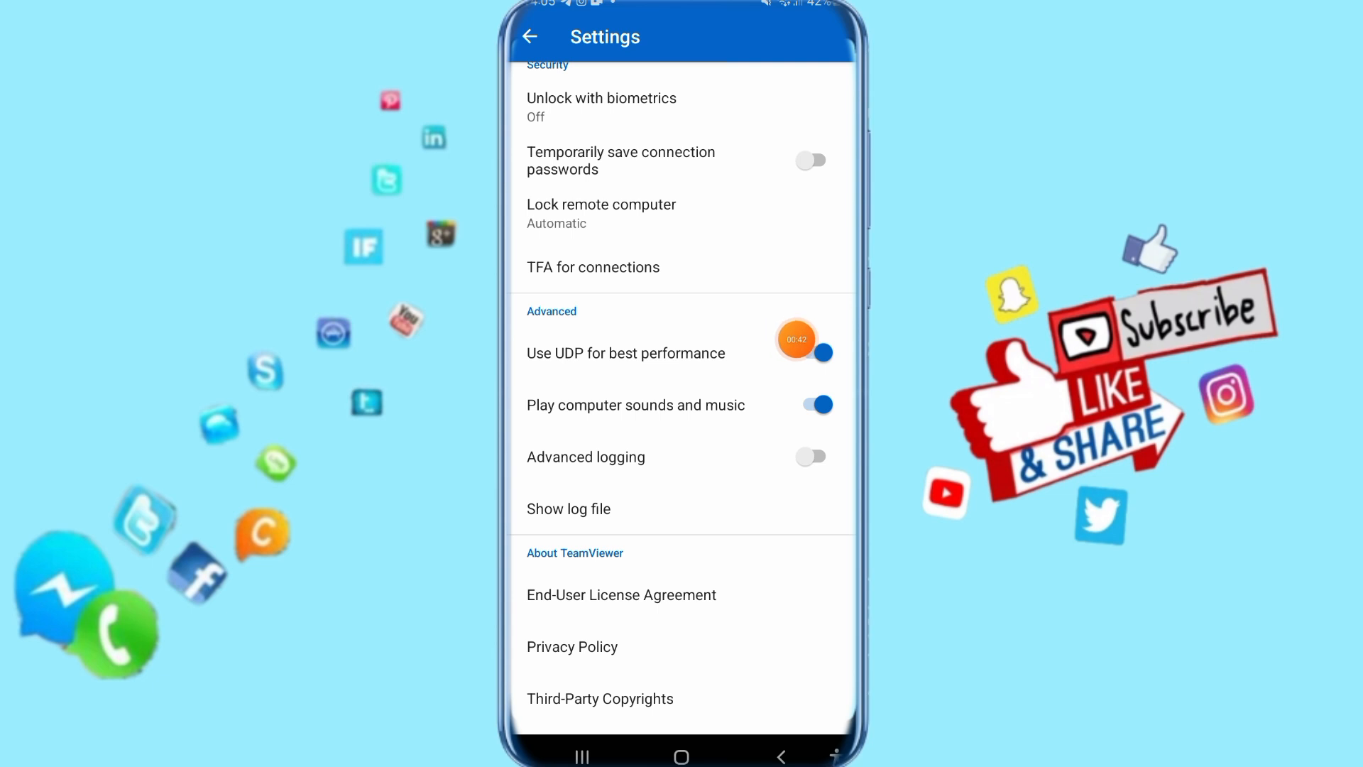
Toggle 'Use UDP for best performance' off and back on so it ends enabled.
click(810, 353)
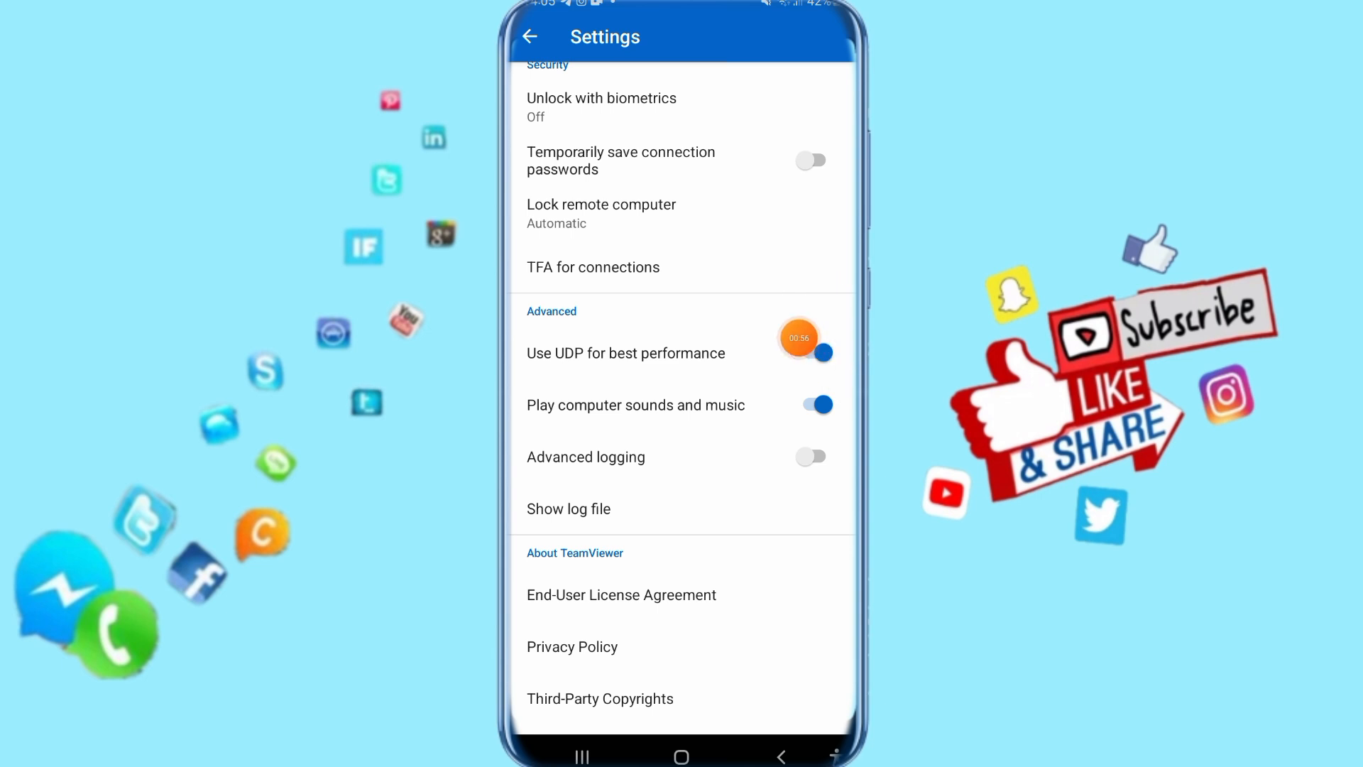
click(808, 353)
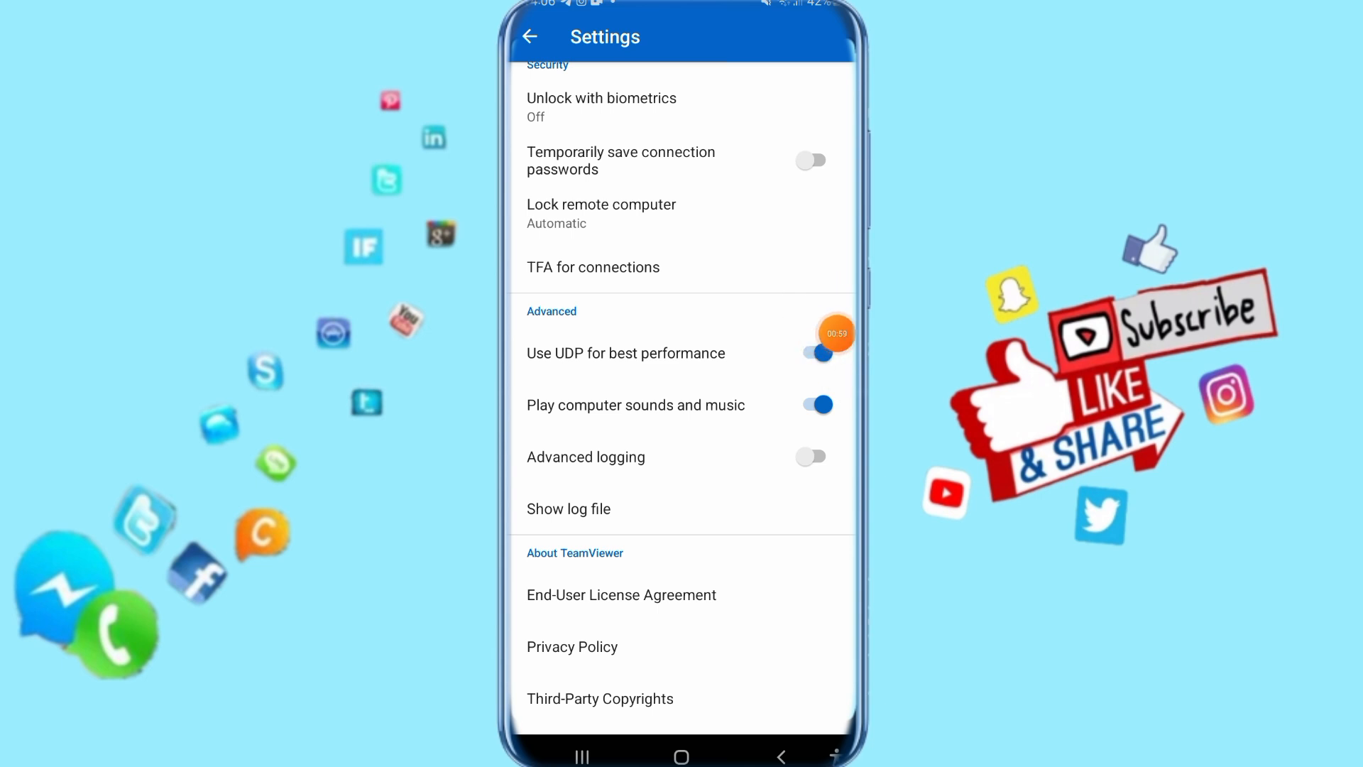